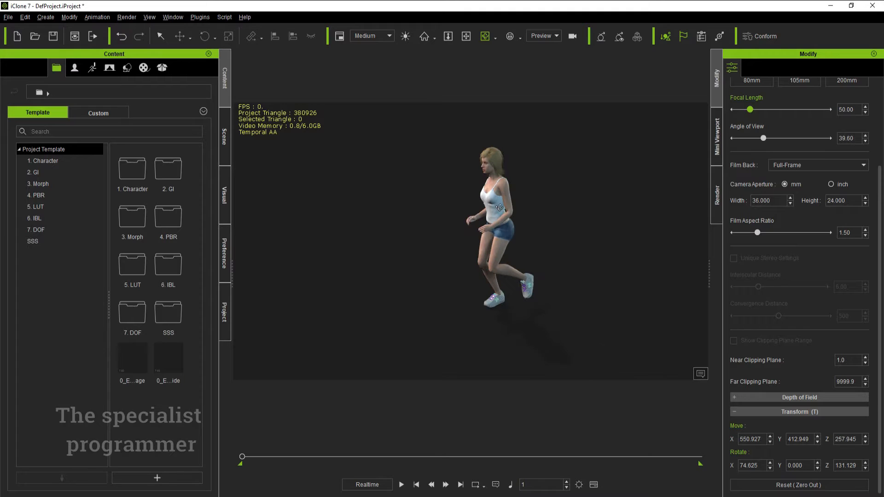
Select the female character and show her Animation tools in the Modify panel
click(467, 36)
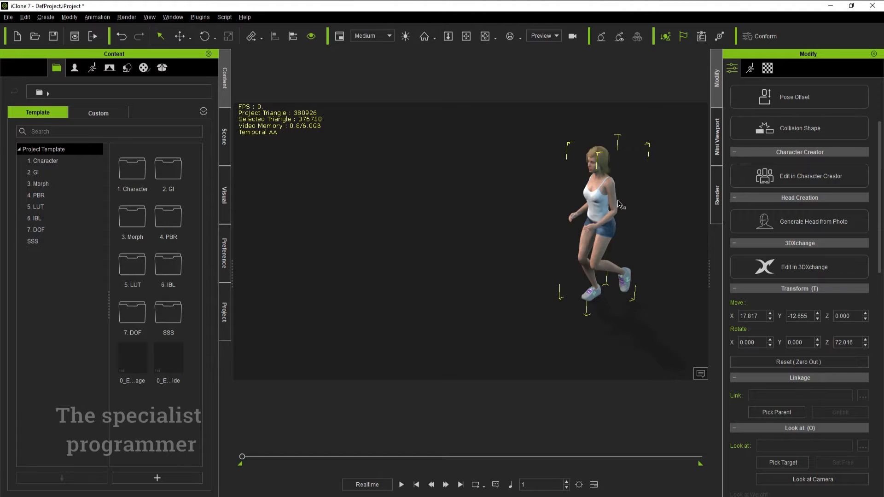
click(750, 68)
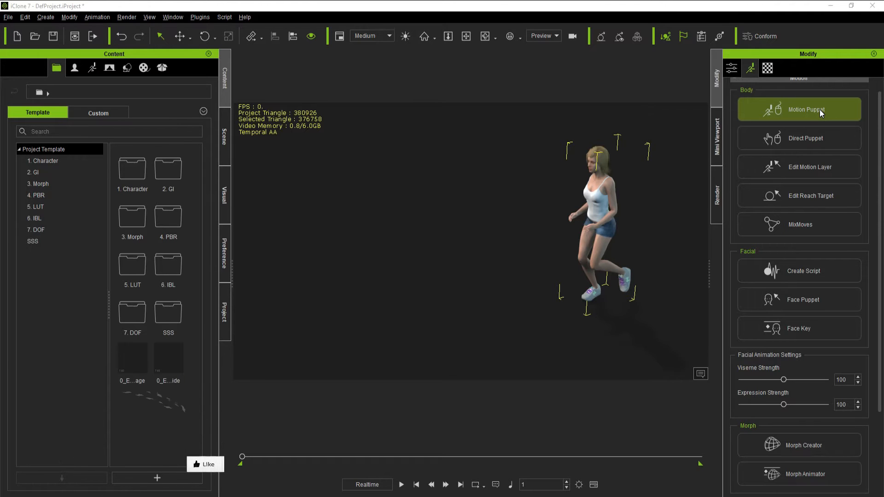
Record a female basic Move walk with Motion Puppet, then close the puppet panel
click(806, 110)
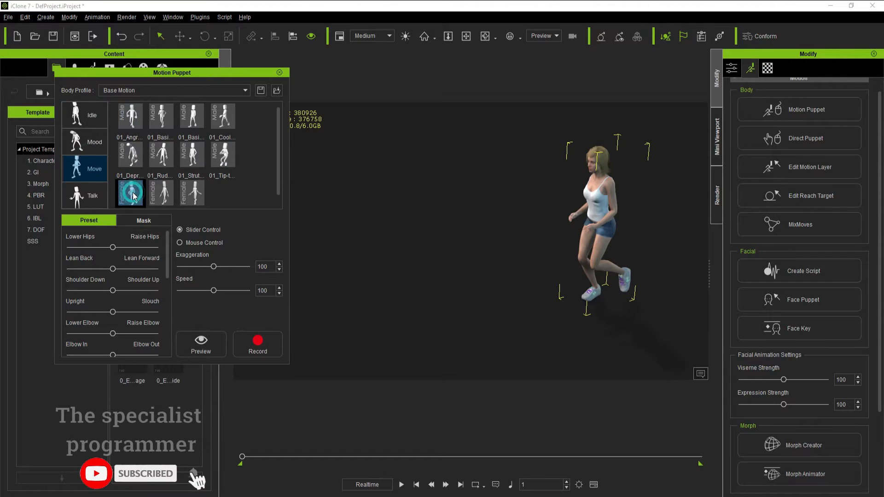
scroll(down, 3)
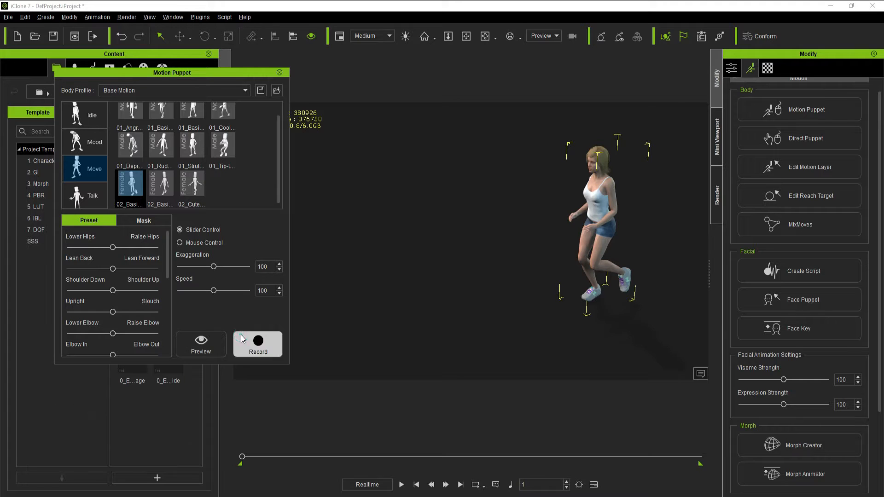
click(258, 341)
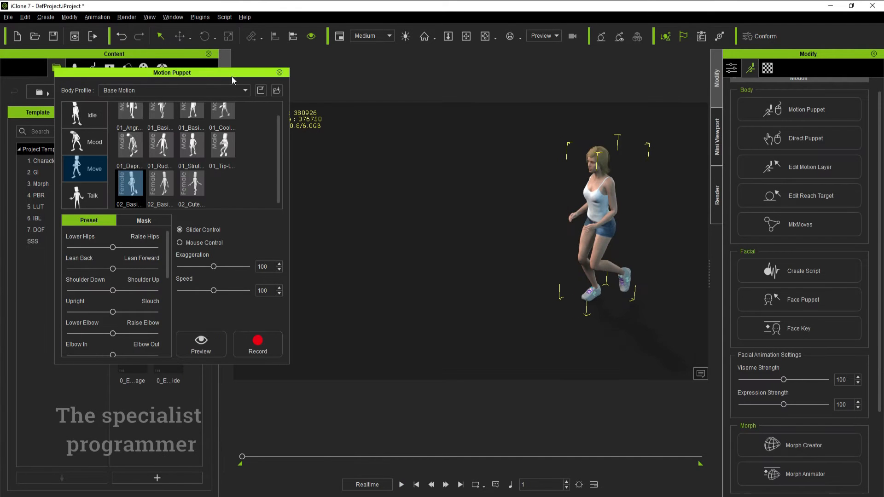
click(279, 73)
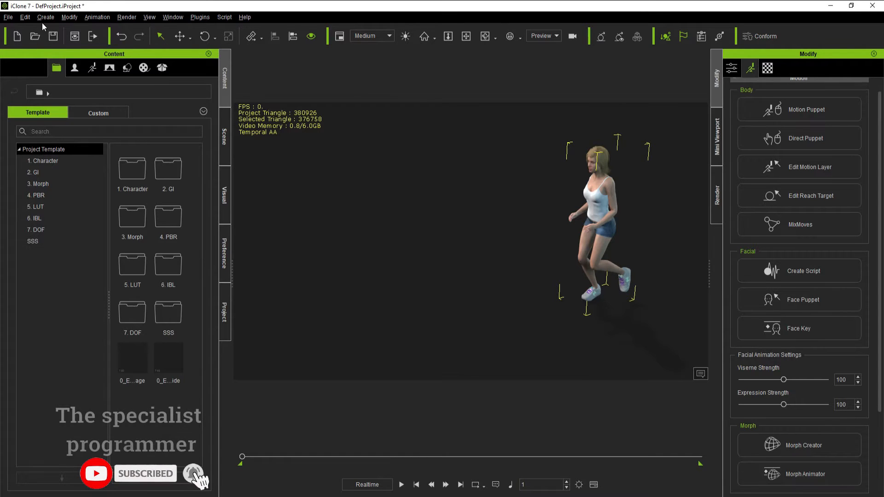
Create a multi-point motion path in the scene and assign it to the character
click(45, 17)
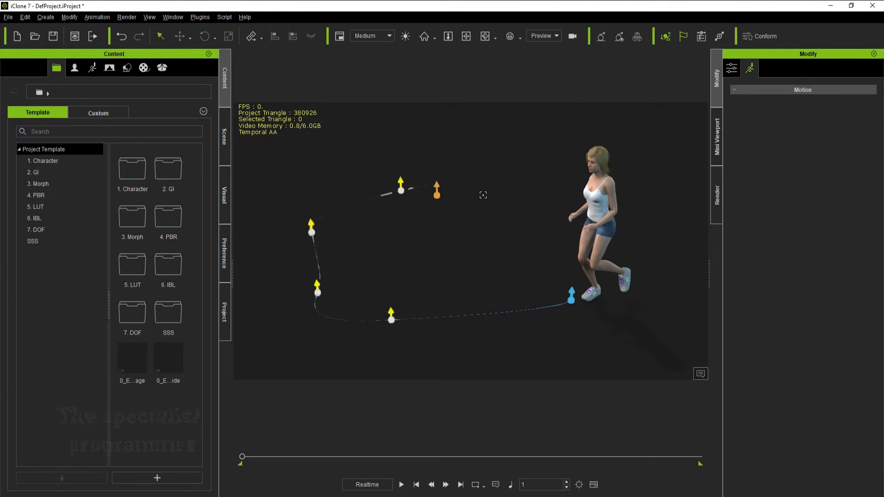
drag(437, 189, 533, 181)
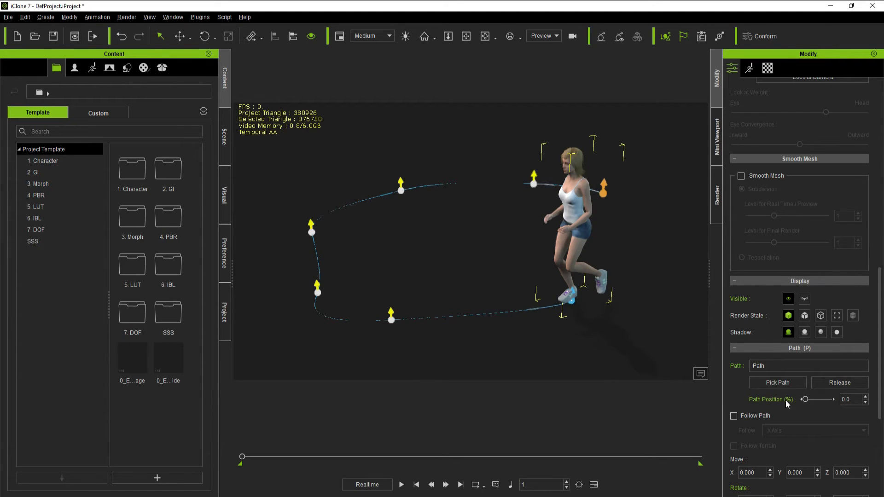
Enable Follow Path with -Y Axis orientation and play the animation
click(734, 415)
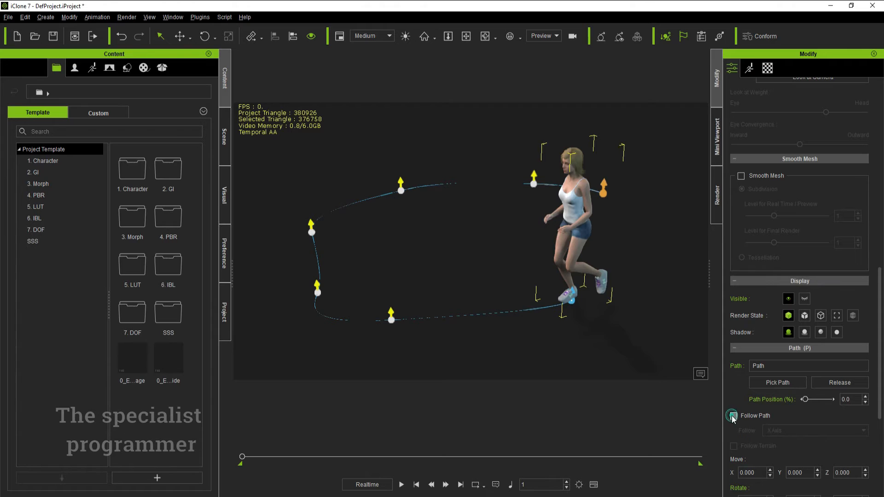
click(734, 416)
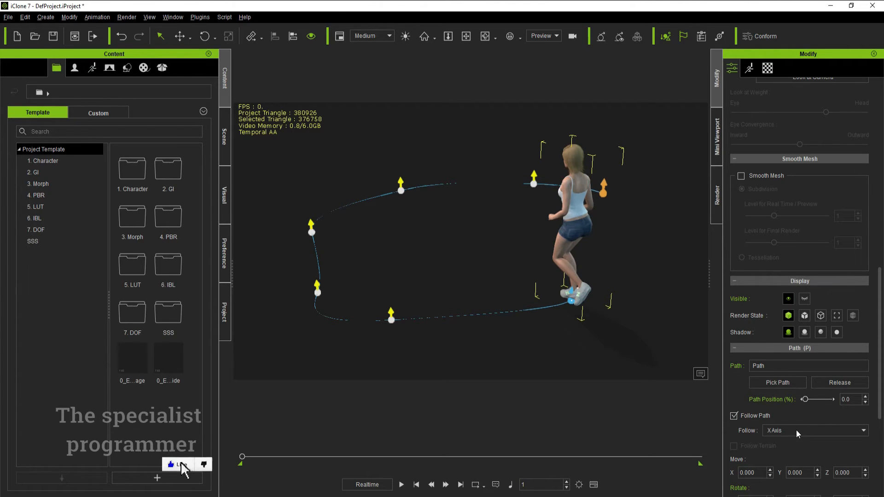
click(814, 430)
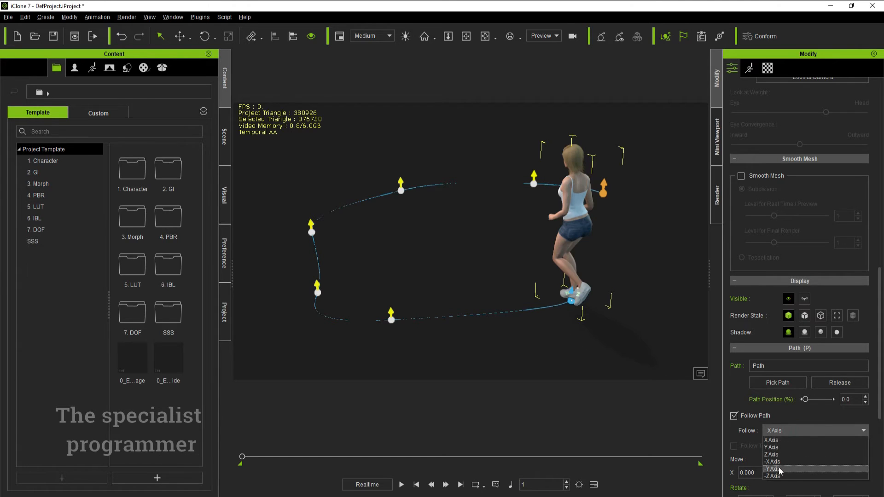
click(773, 469)
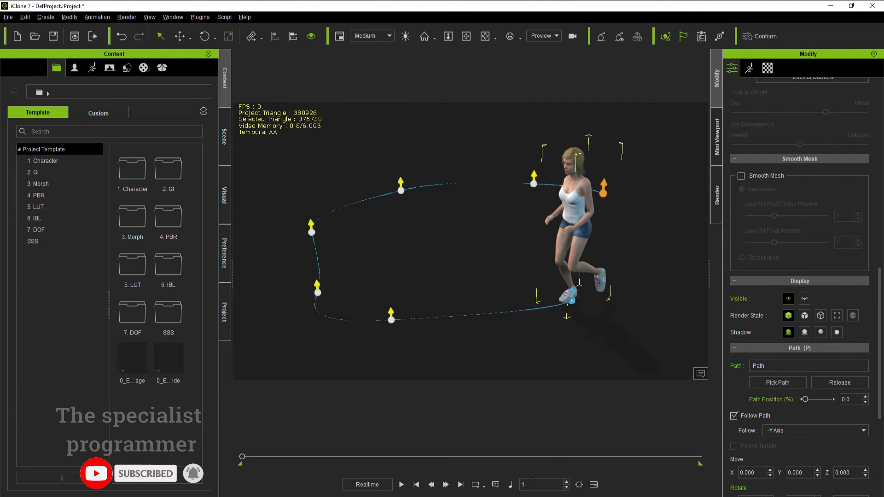
click(401, 485)
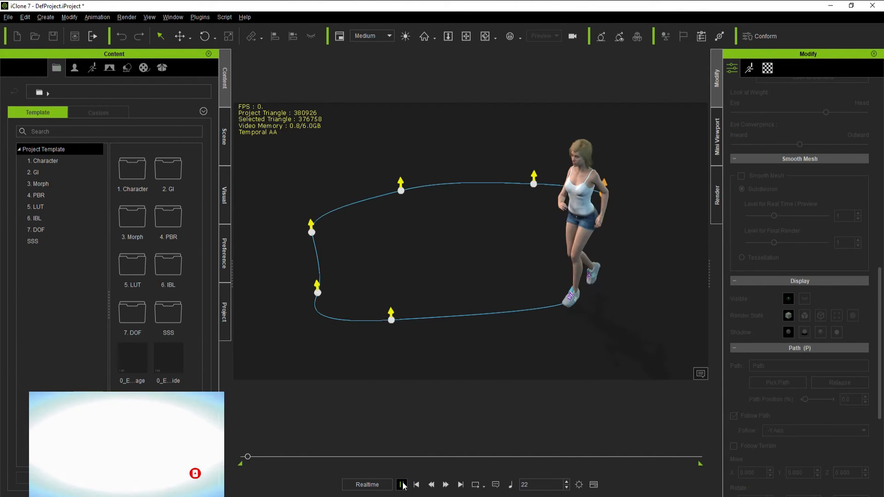
click(402, 485)
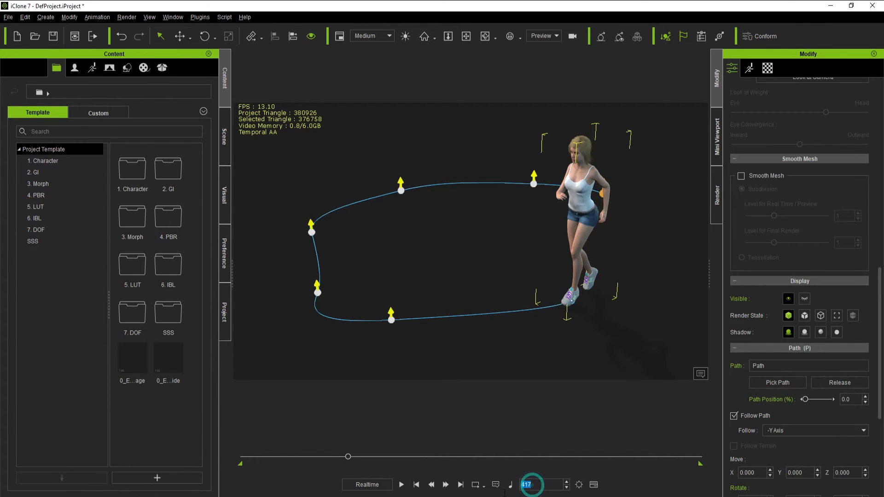
text(500)
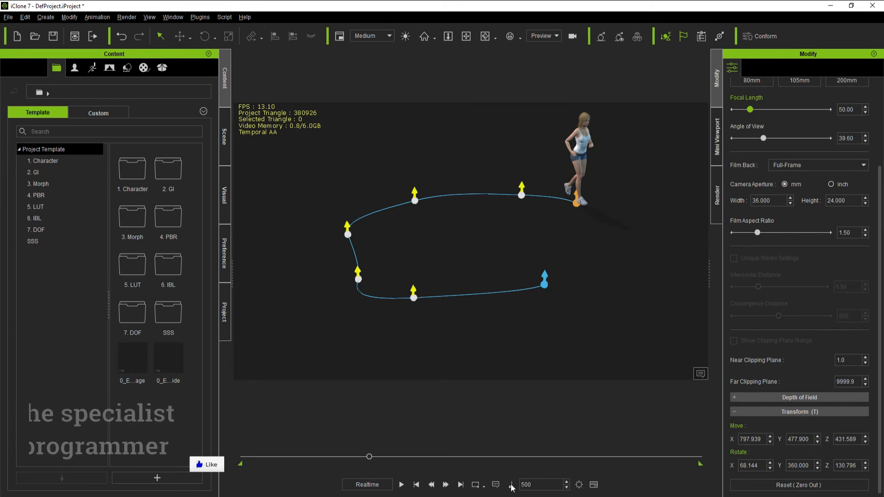
click(417, 485)
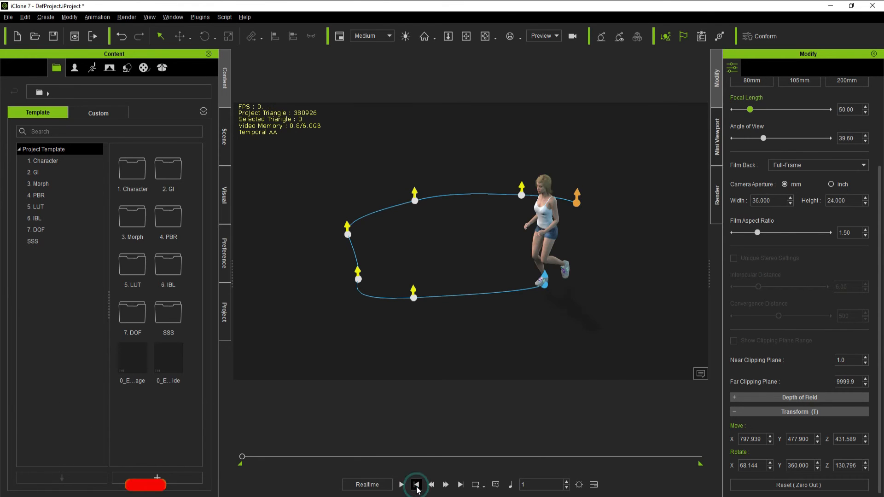
click(401, 485)
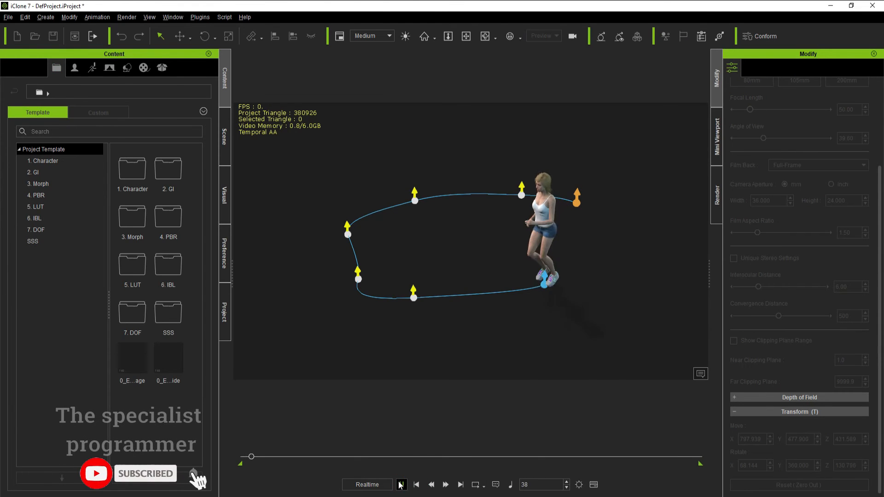
click(400, 484)
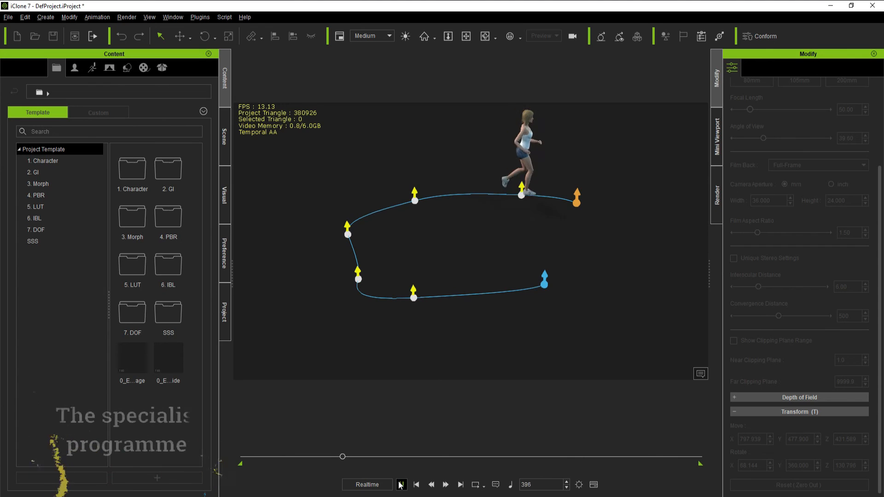
click(401, 485)
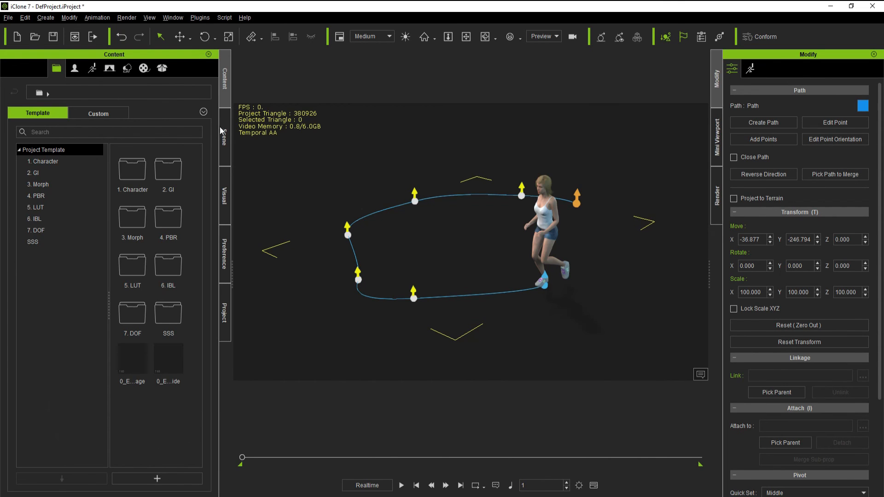
Show the Scene object list with the motion path hidden, and play the walk
click(225, 136)
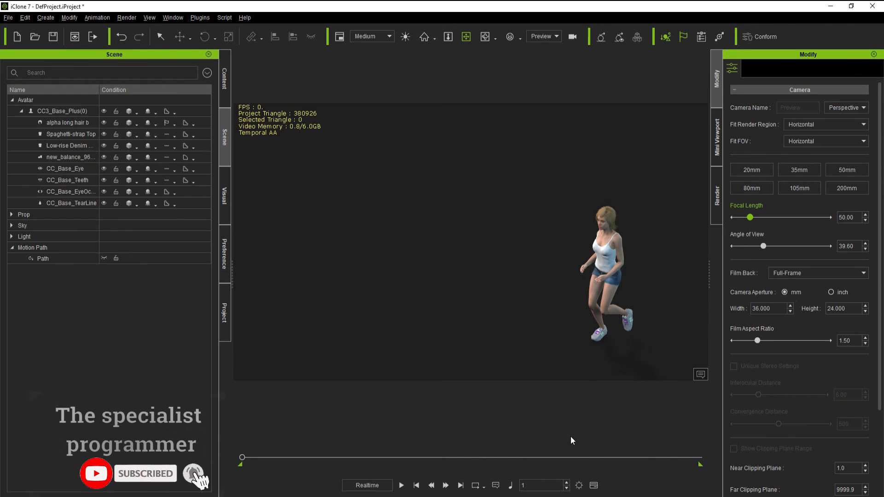
click(402, 485)
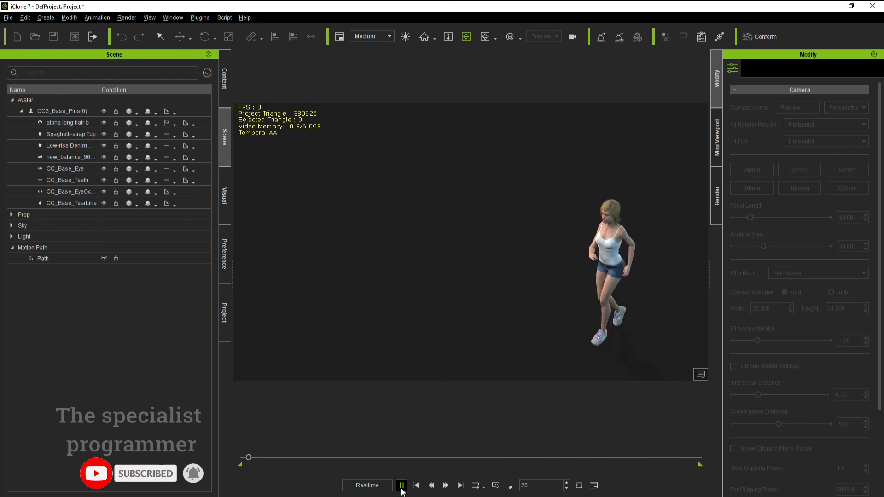